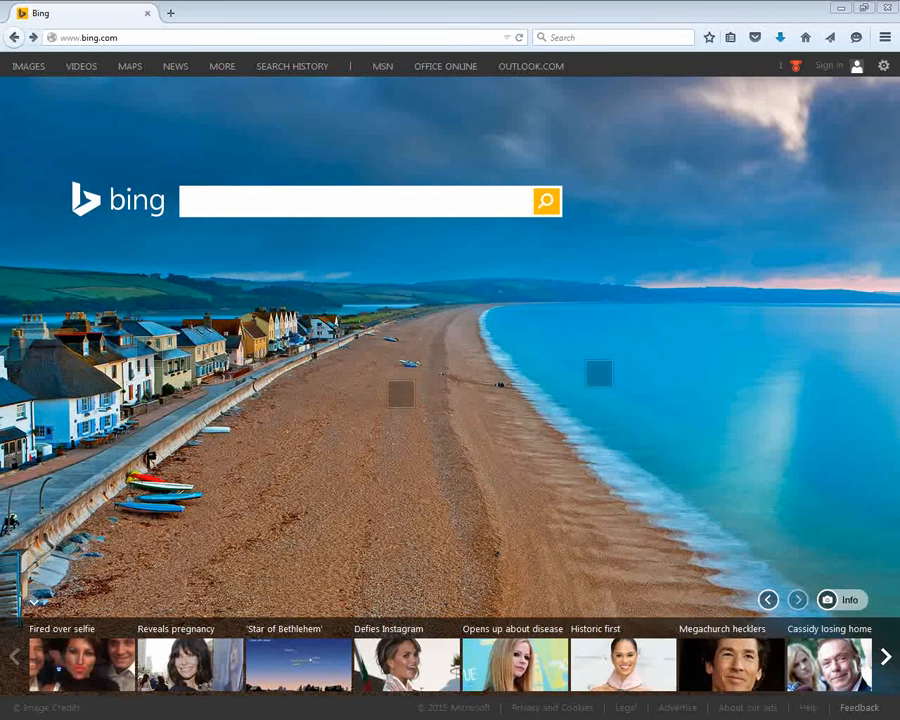
mouse_move(216, 206)
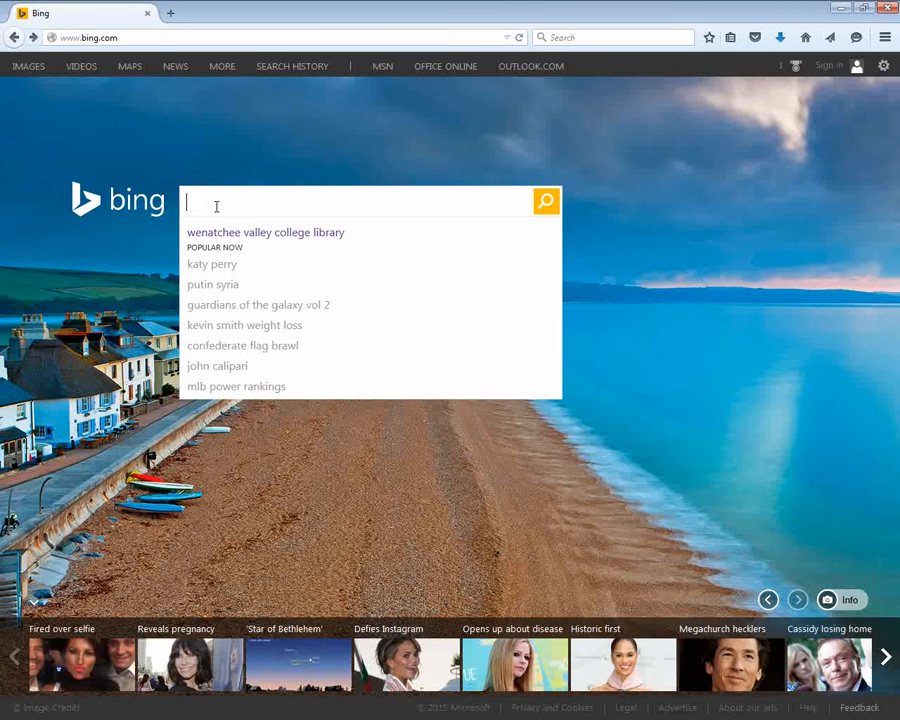
Search Bing for 'wenatchee valley college library'
text(wenatchee valley college library)
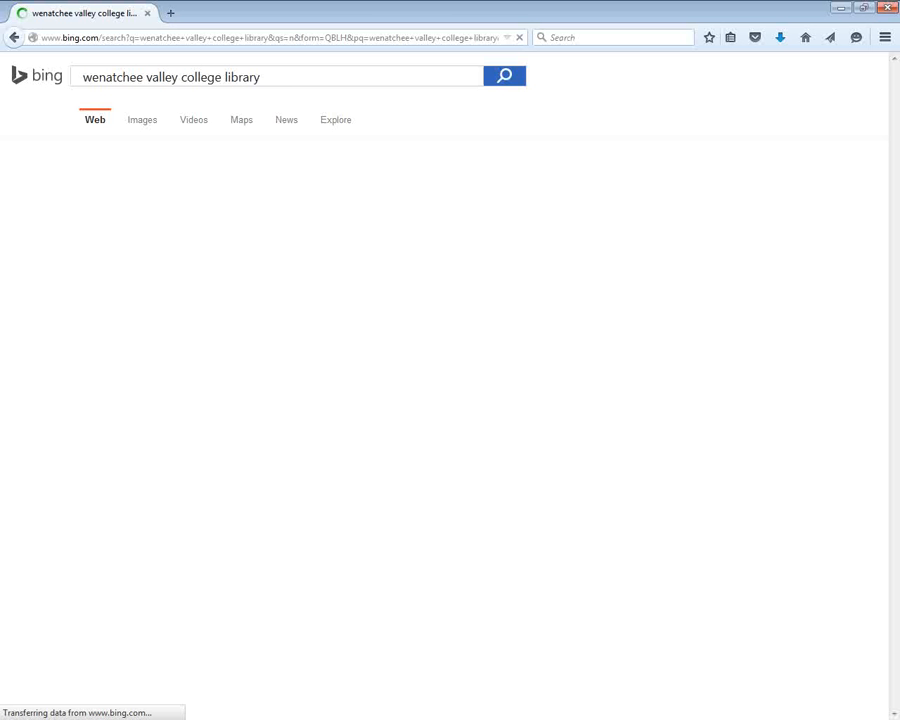
Go to the college library site and launch the WVC Catalog basic search from Quick Search
click(506, 76)
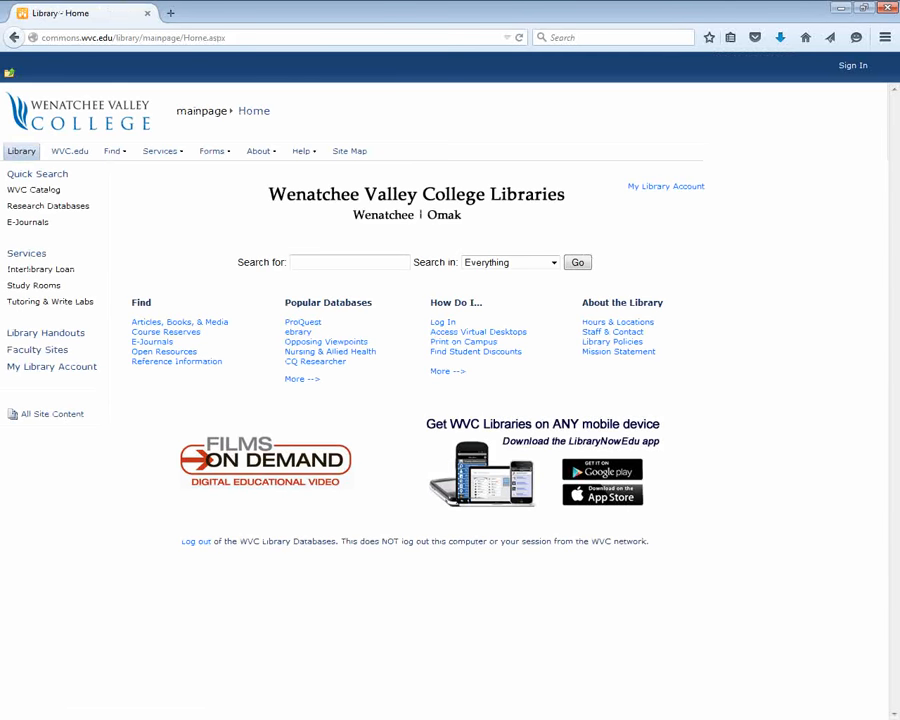
mouse_move(180, 320)
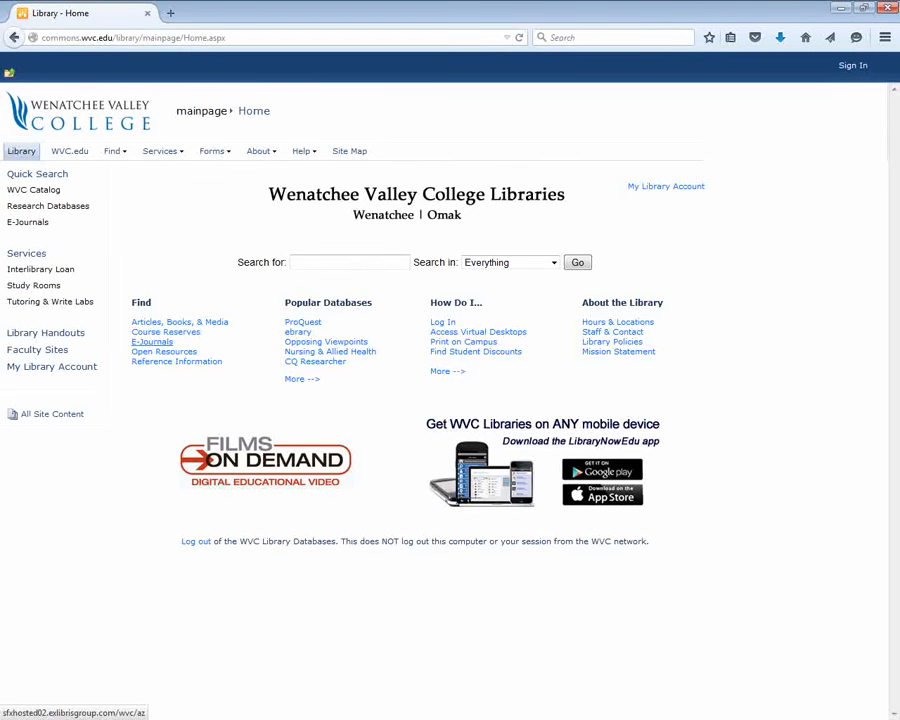
mouse_move(302, 320)
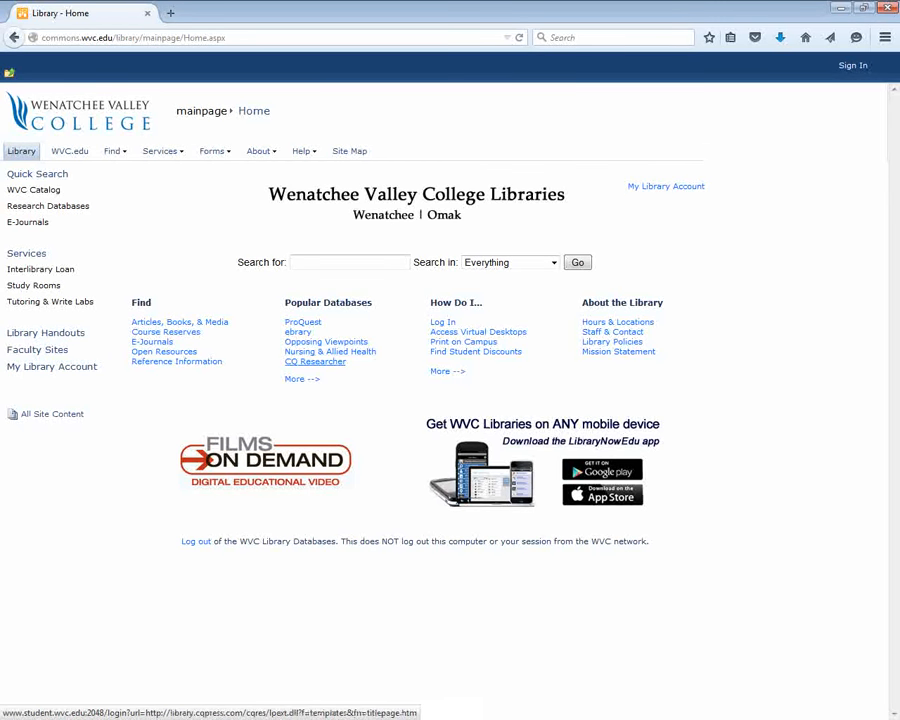
mouse_move(296, 332)
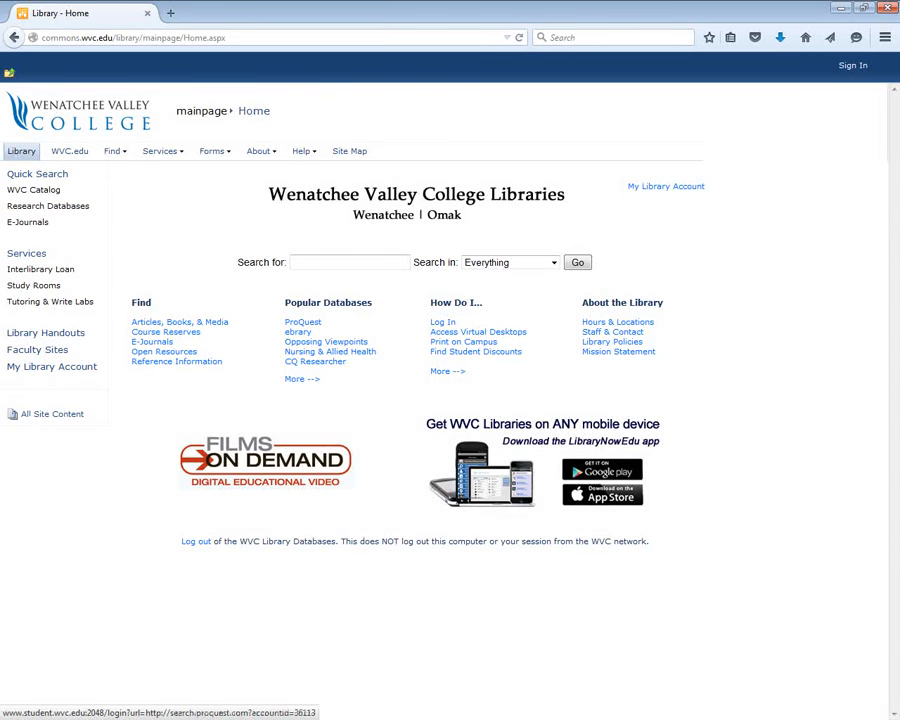
mouse_move(32, 188)
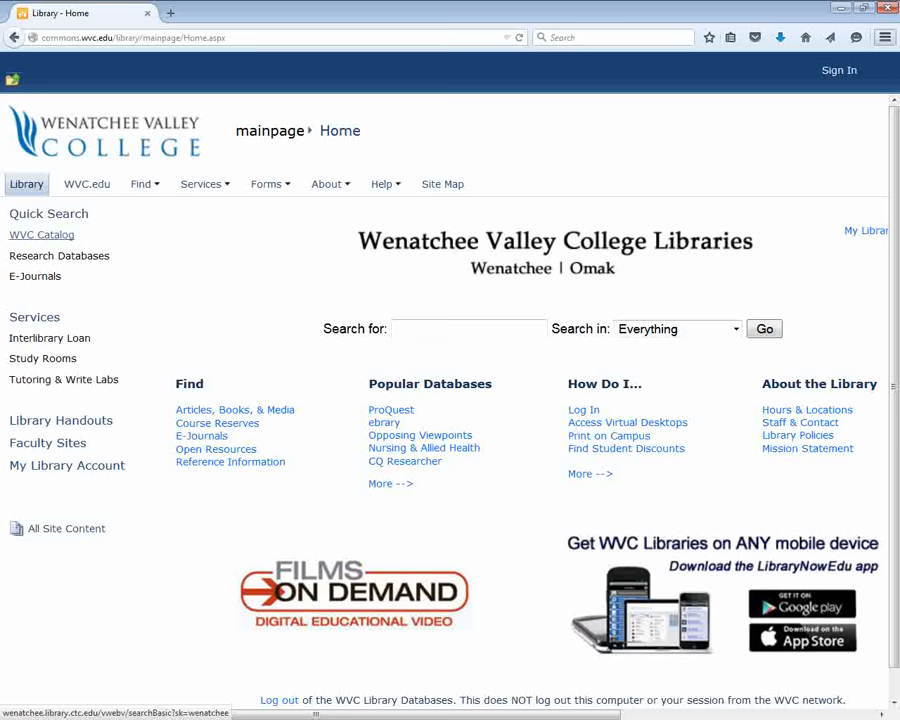
click(40, 234)
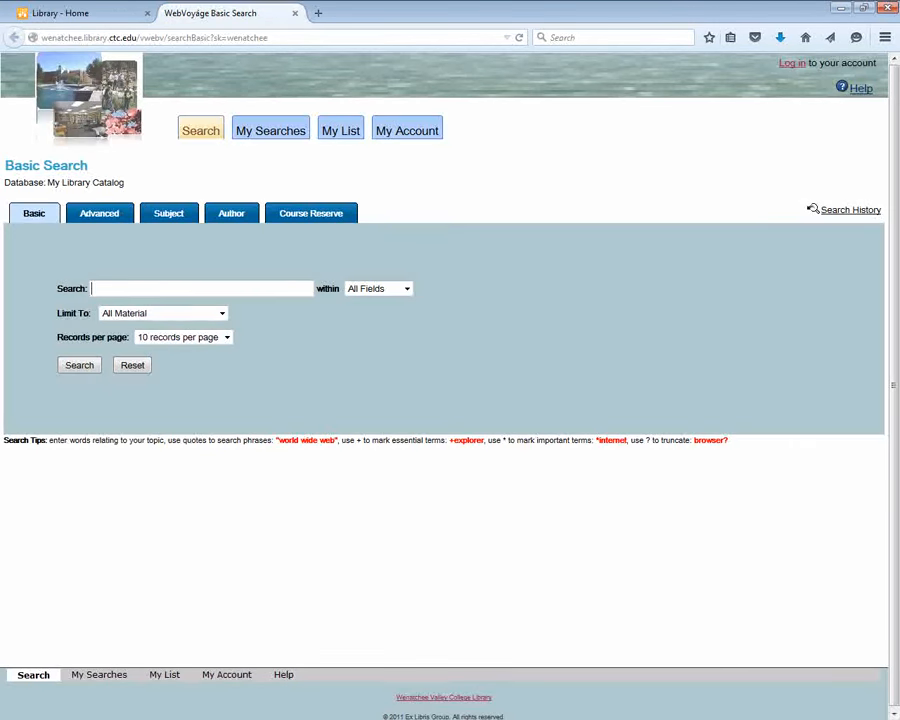
Search the catalog for 'immigration', returning 190 titles
click(200, 288)
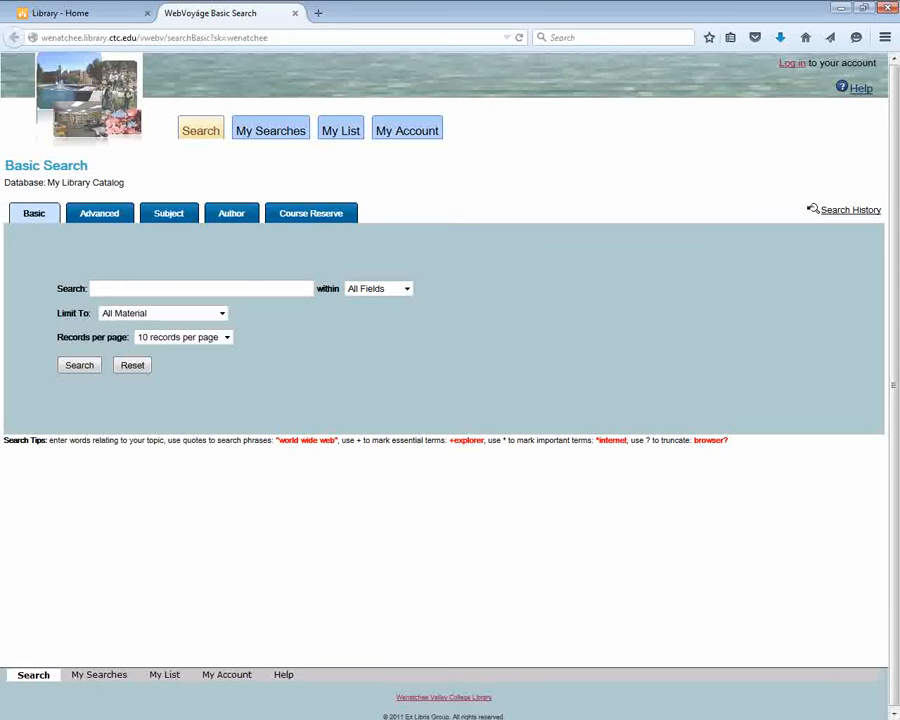
click(200, 288)
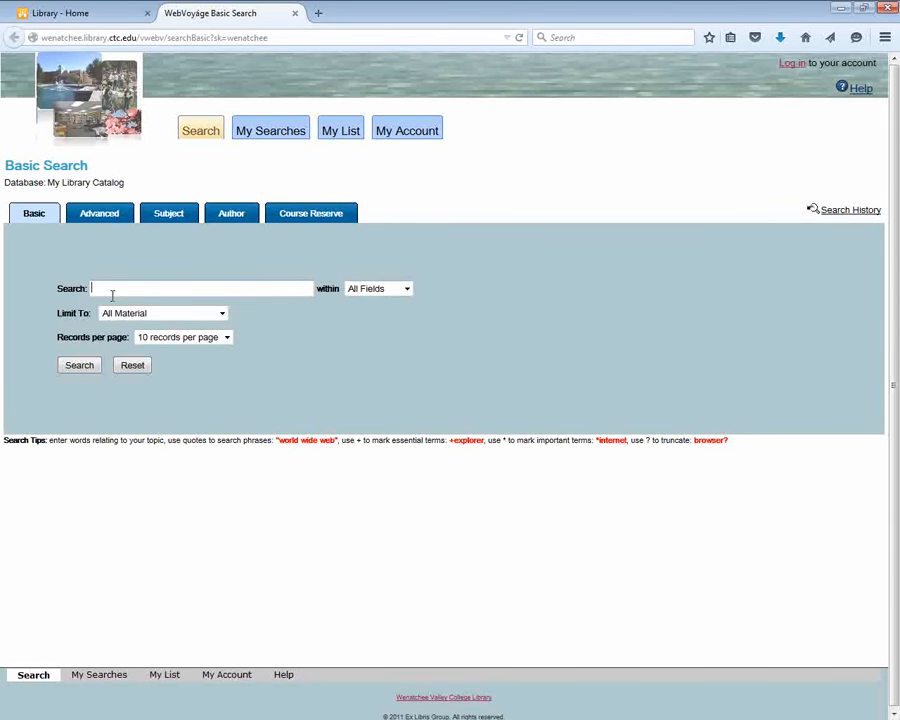
text(immigration)
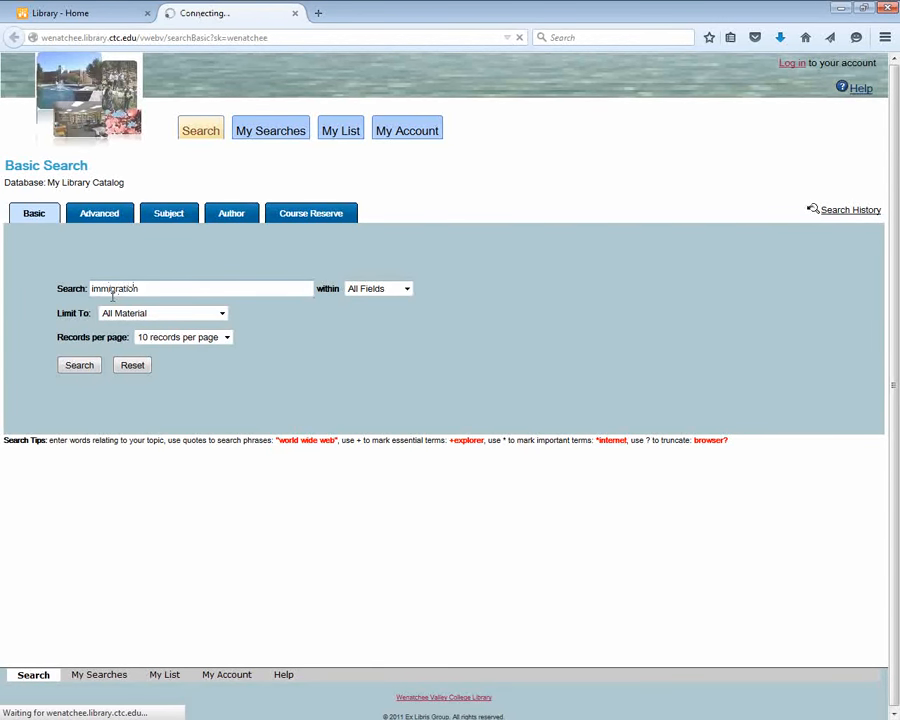
click(80, 364)
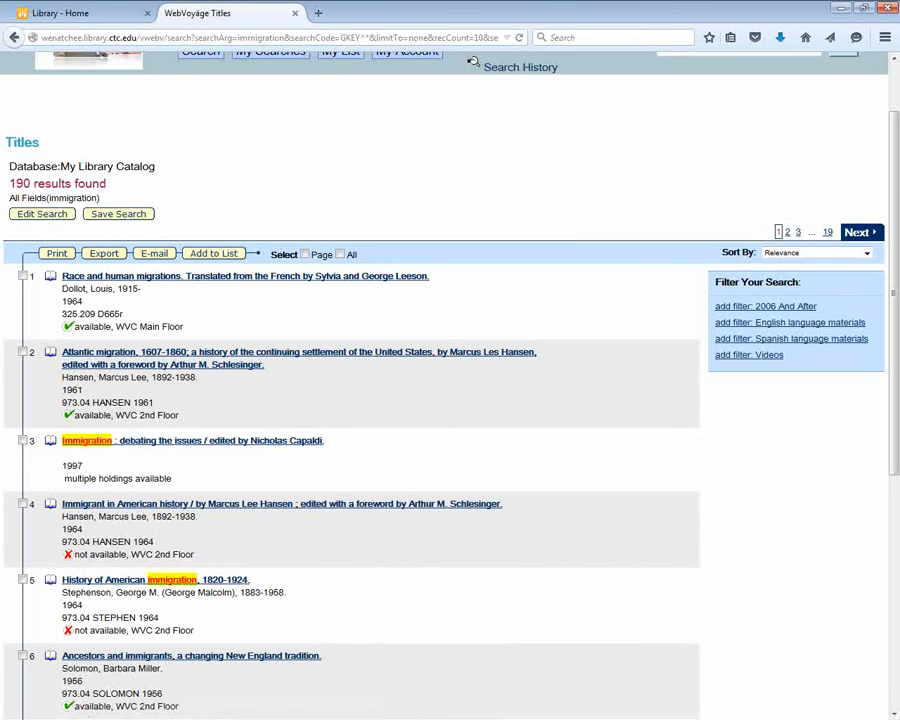
scroll(down, 3)
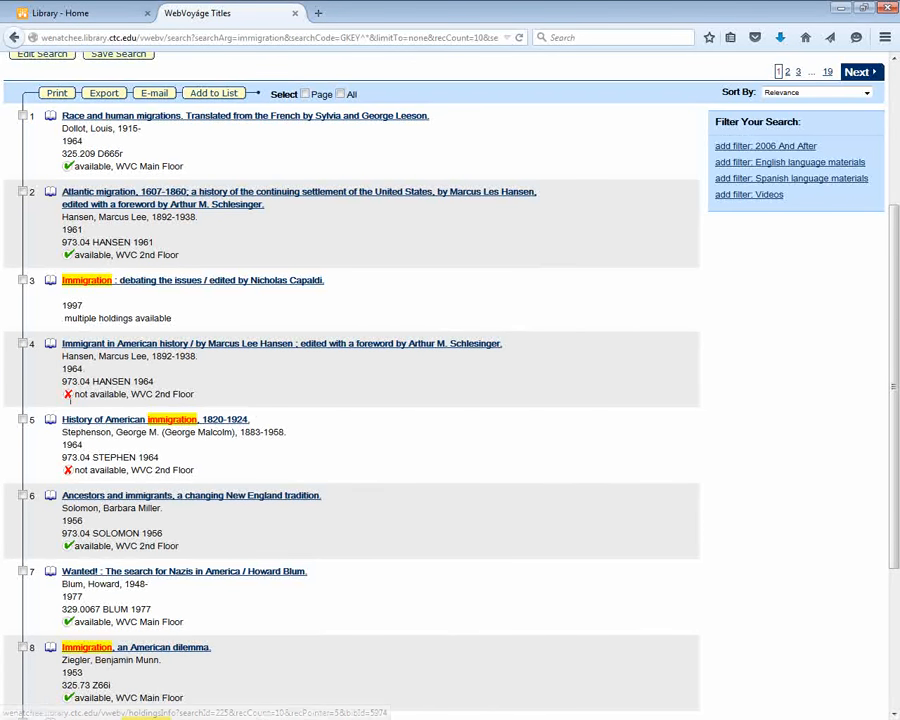
scroll(down, 3)
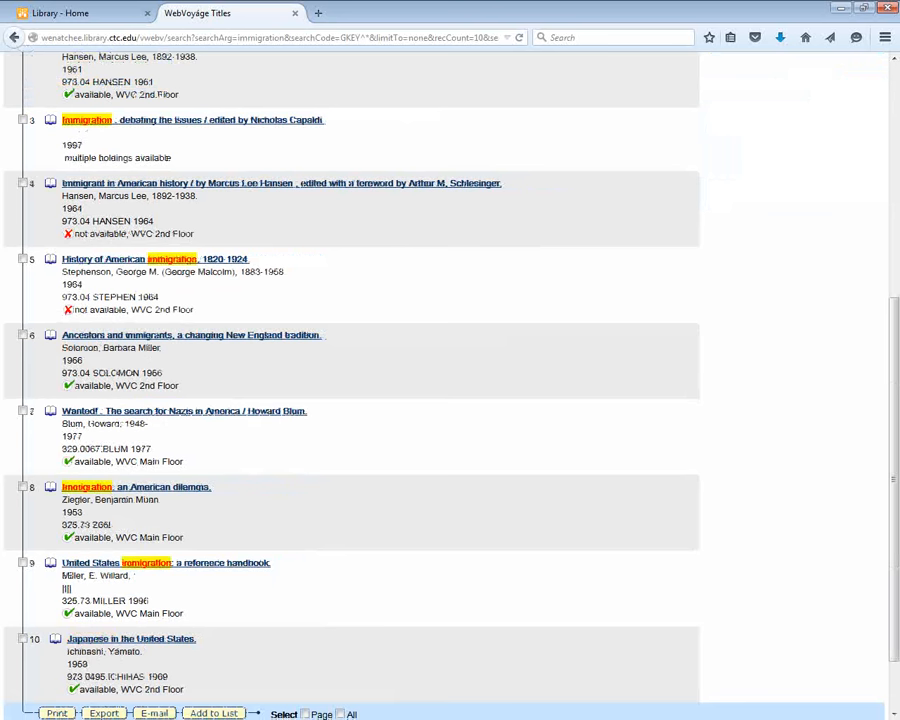
scroll(down, 3)
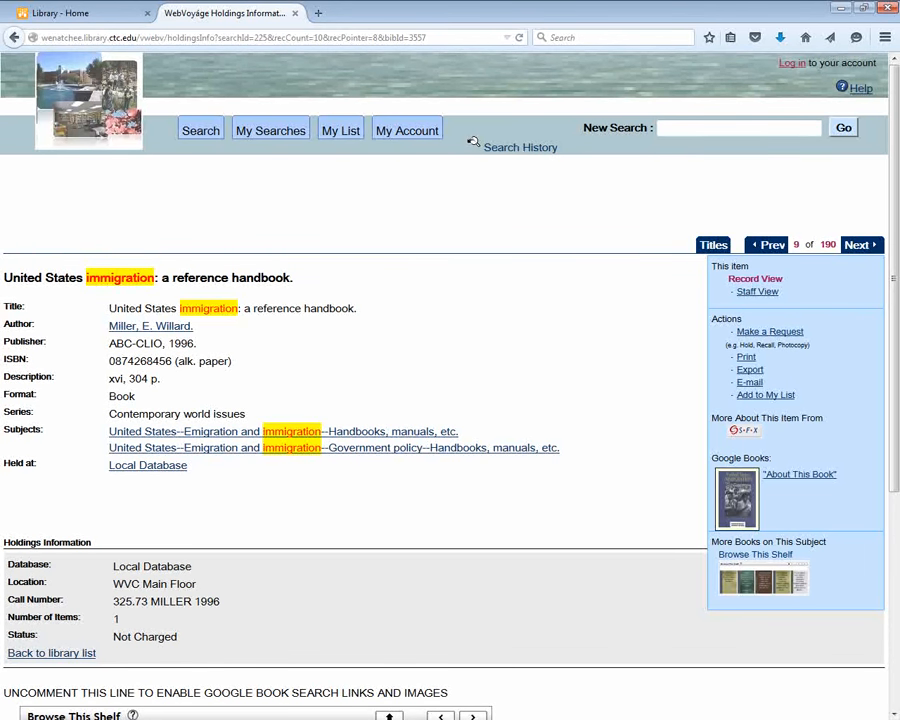
mouse_move(146, 384)
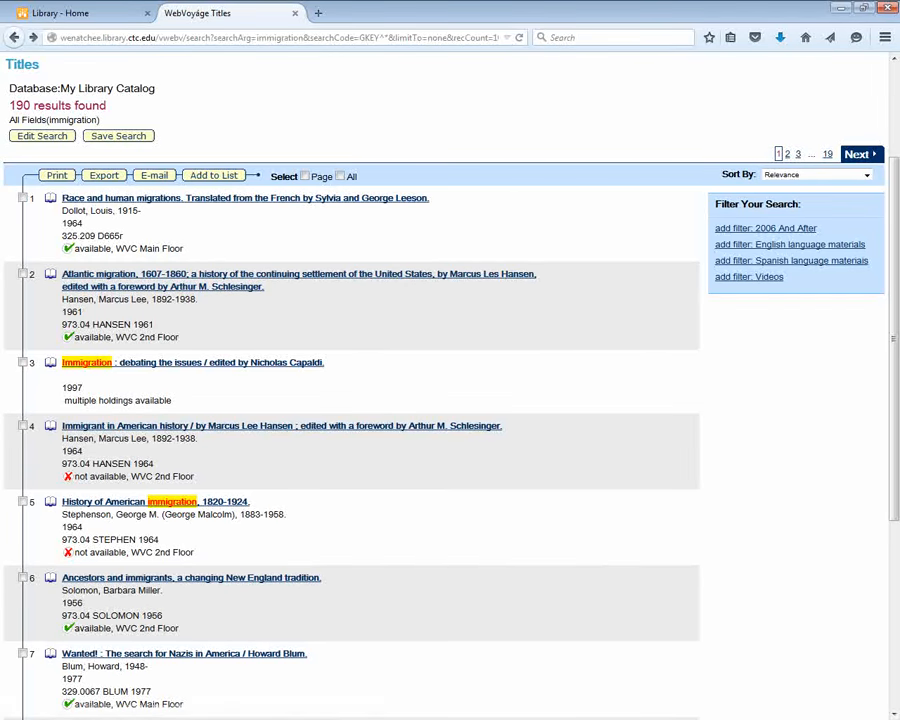
Scroll through results 11 to 20 on the second page
scroll(down, 3)
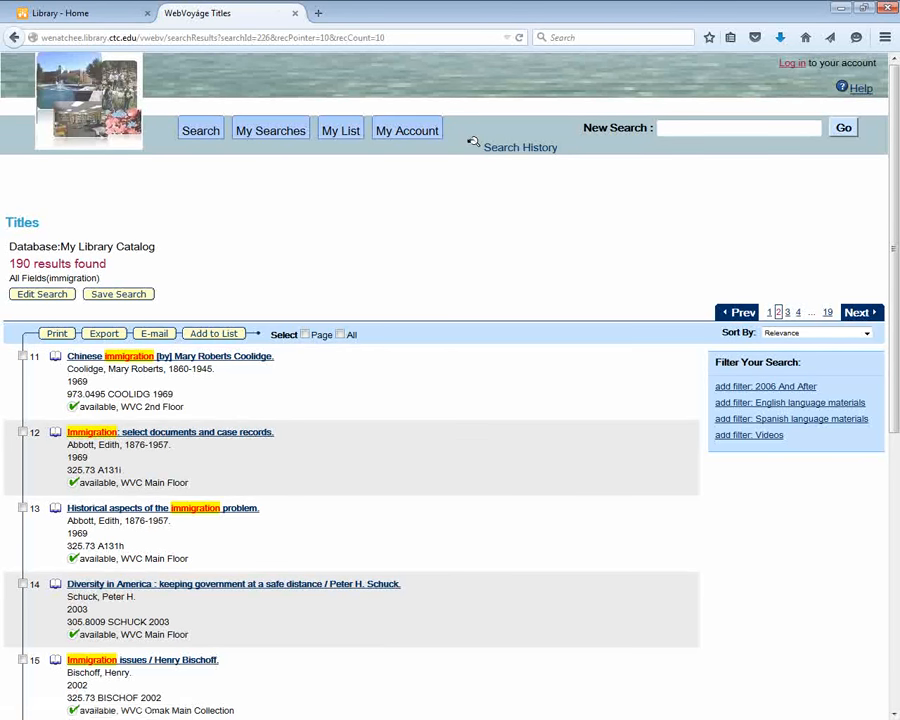
scroll(down, 3)
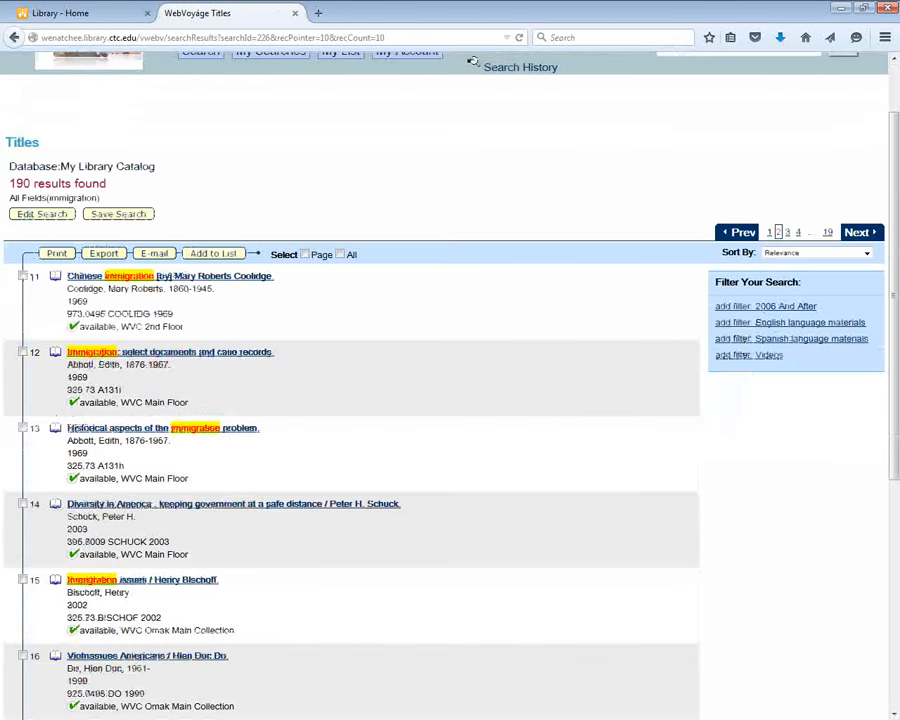
scroll(down, 3)
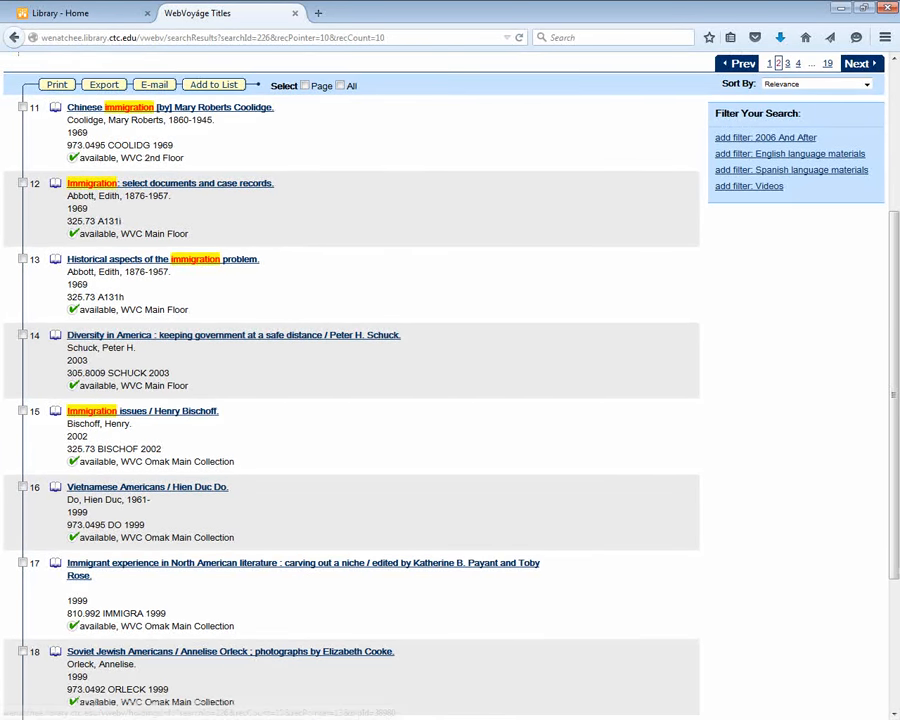
scroll(down, 3)
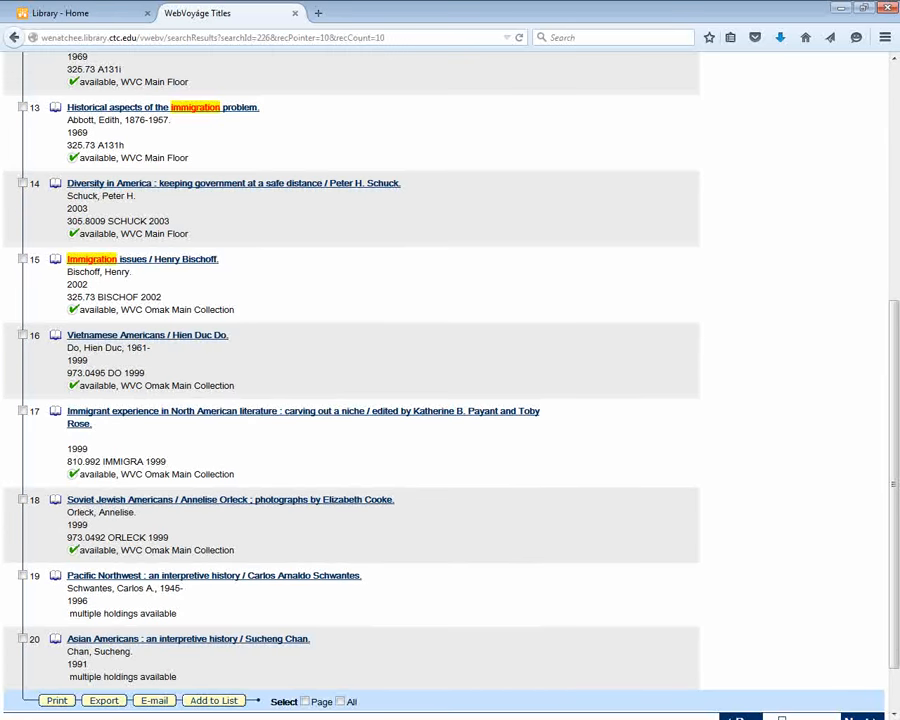
scroll(down, 3)
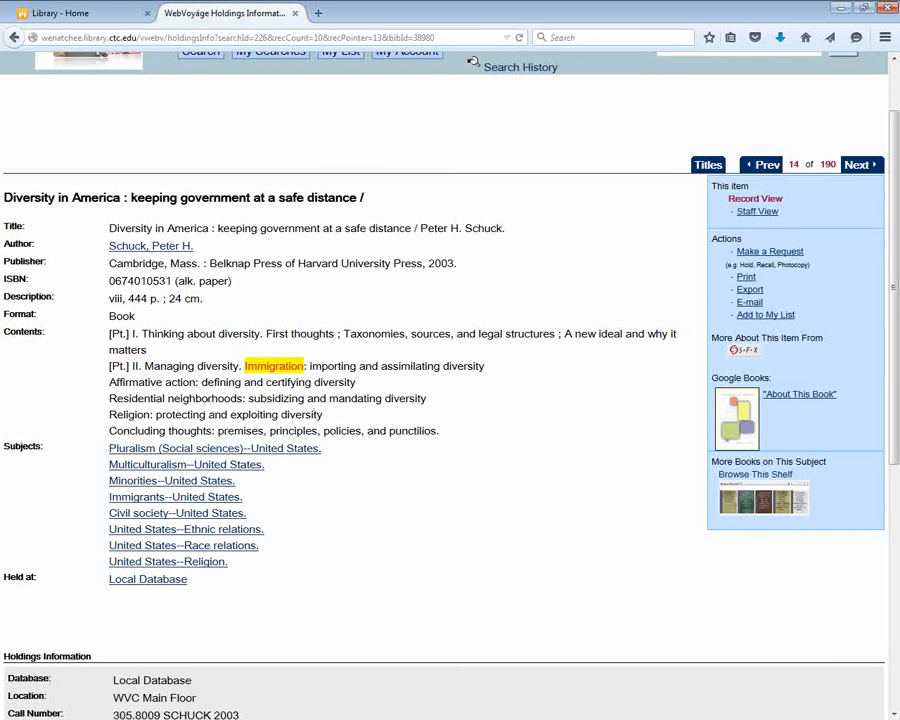
Read the call number under Holdings Information for 'Diversity in America', then return to the top
scroll(down, 3)
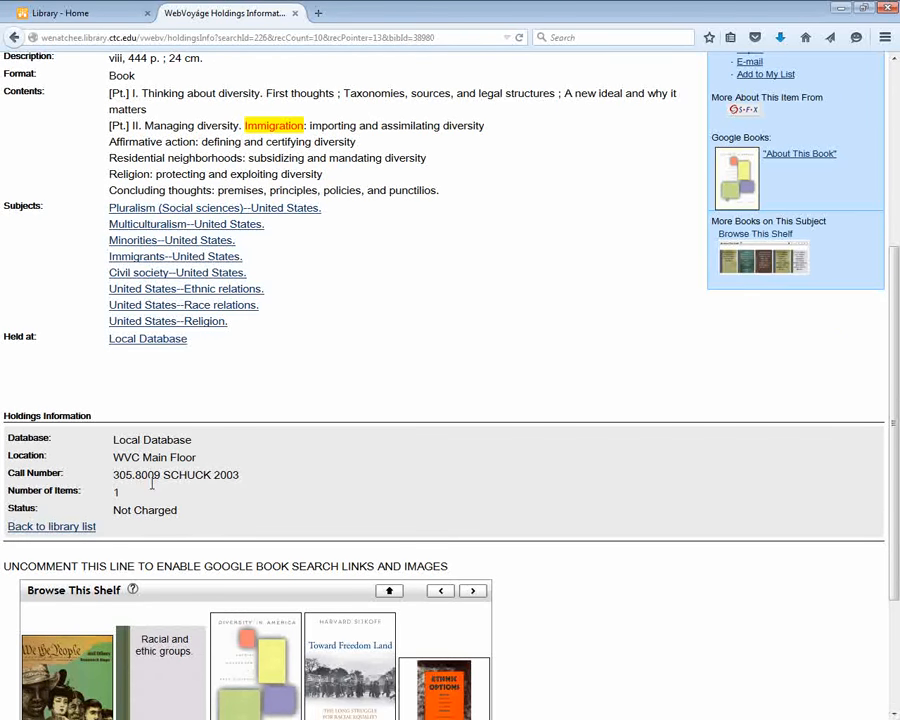
mouse_move(200, 486)
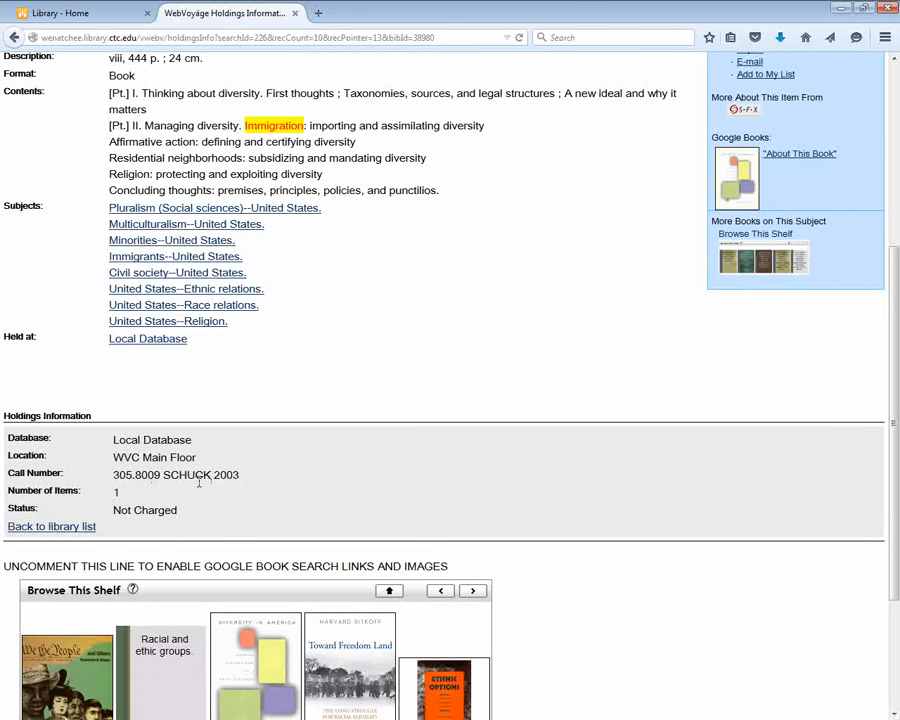
mouse_move(196, 484)
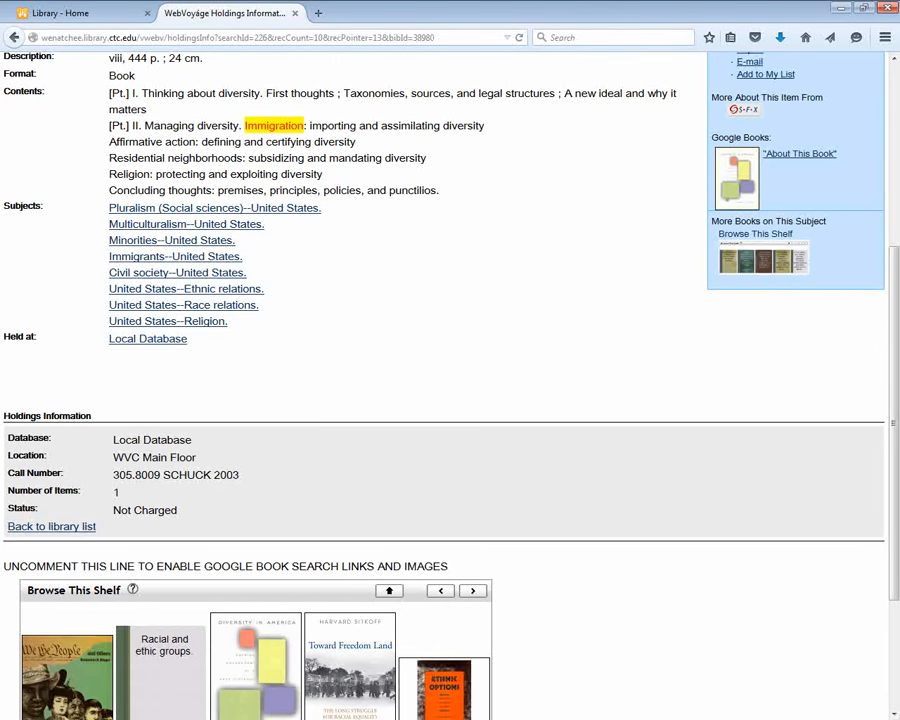
scroll(up, 3)
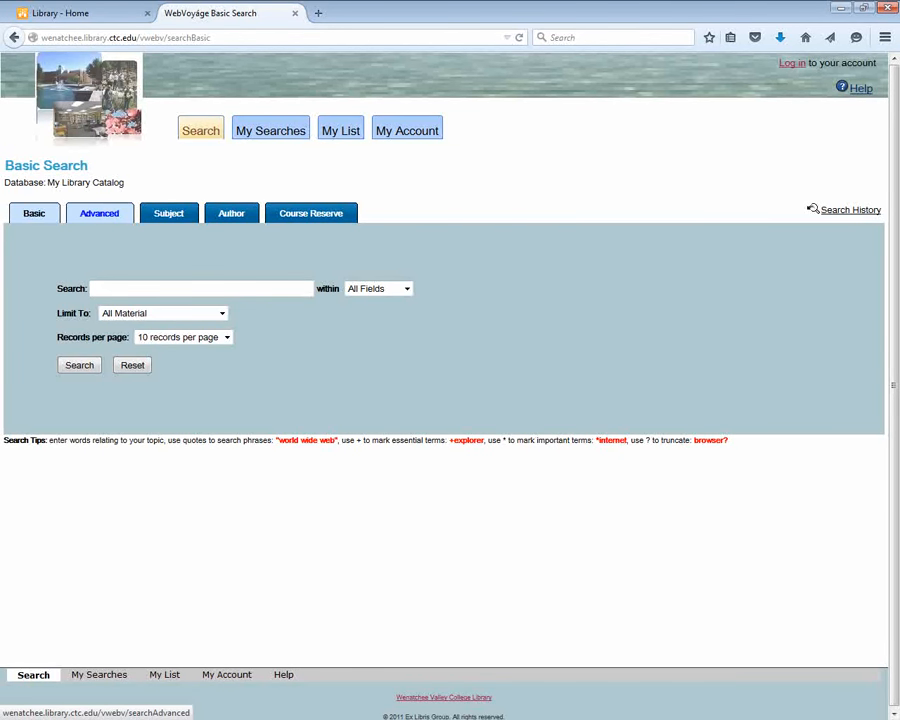
Run an Advanced search for 'immigration' limited to Last 5 Years and view record 1 of 22
click(100, 212)
text(immigration)
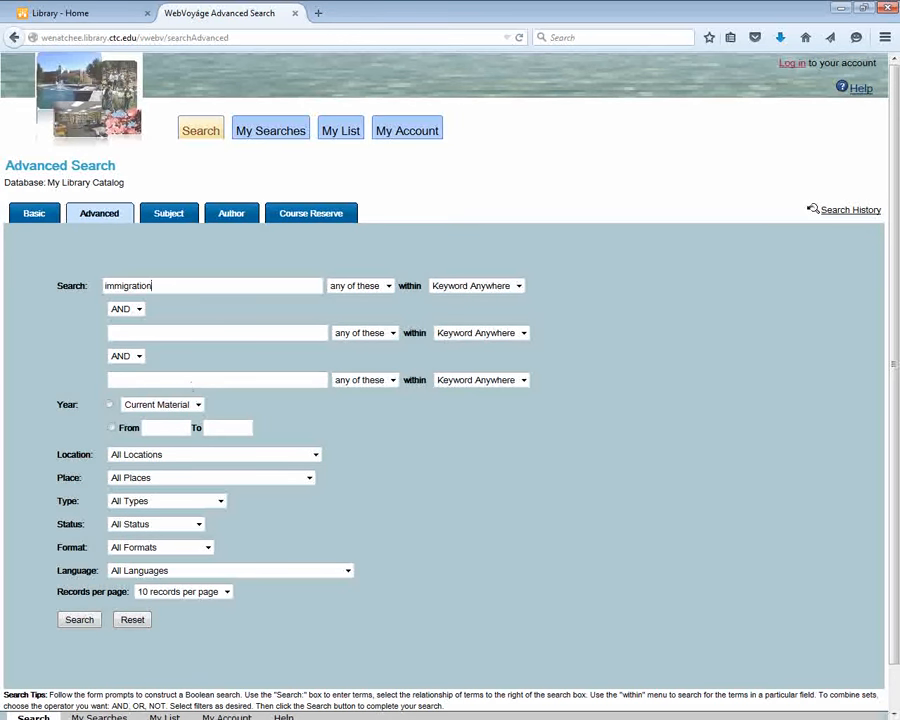
click(160, 404)
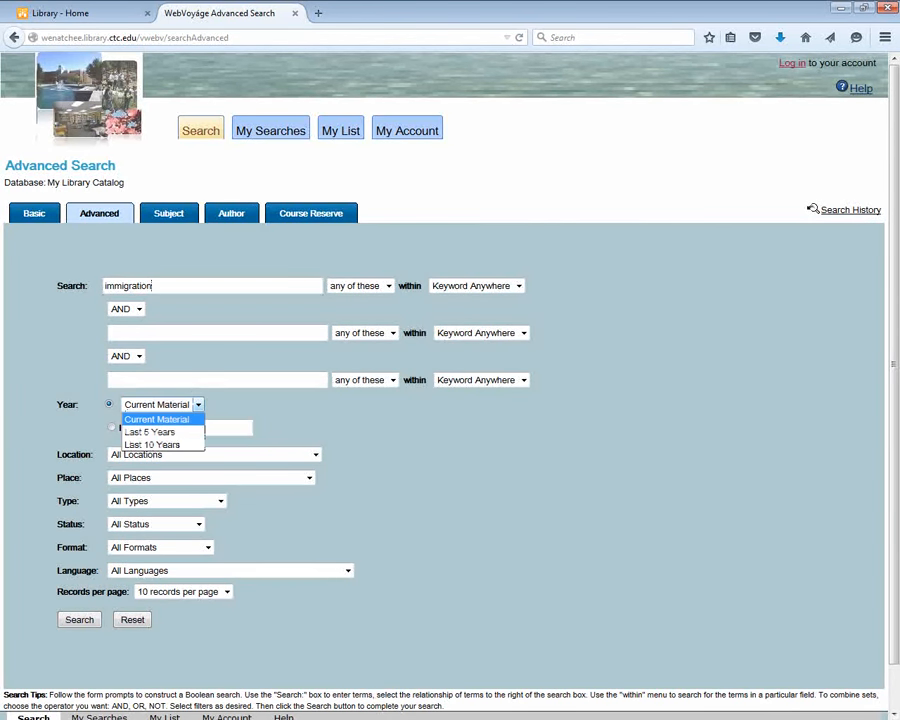
click(148, 432)
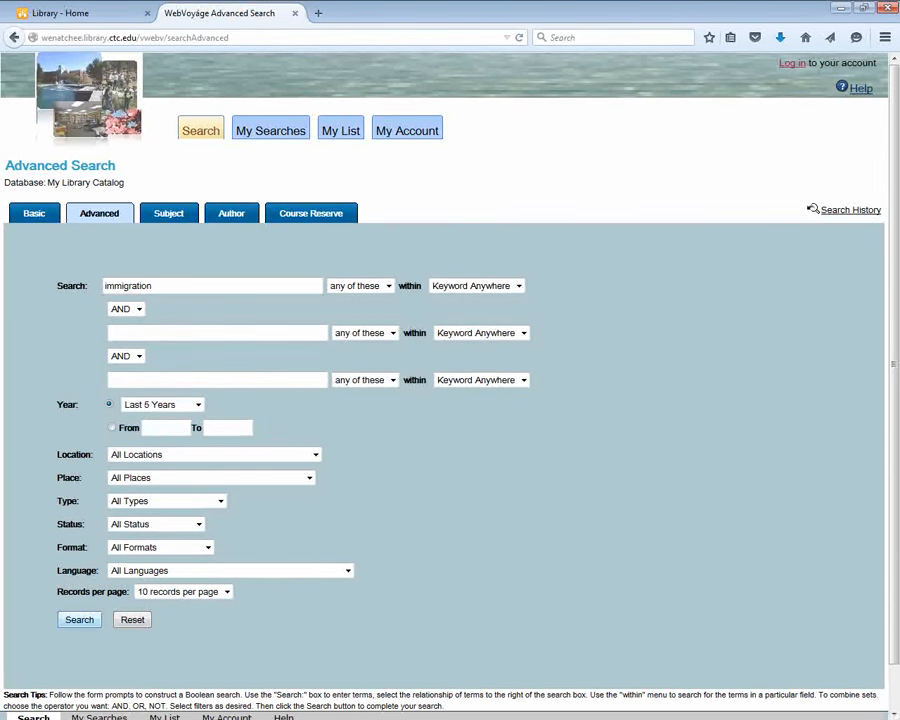
click(80, 620)
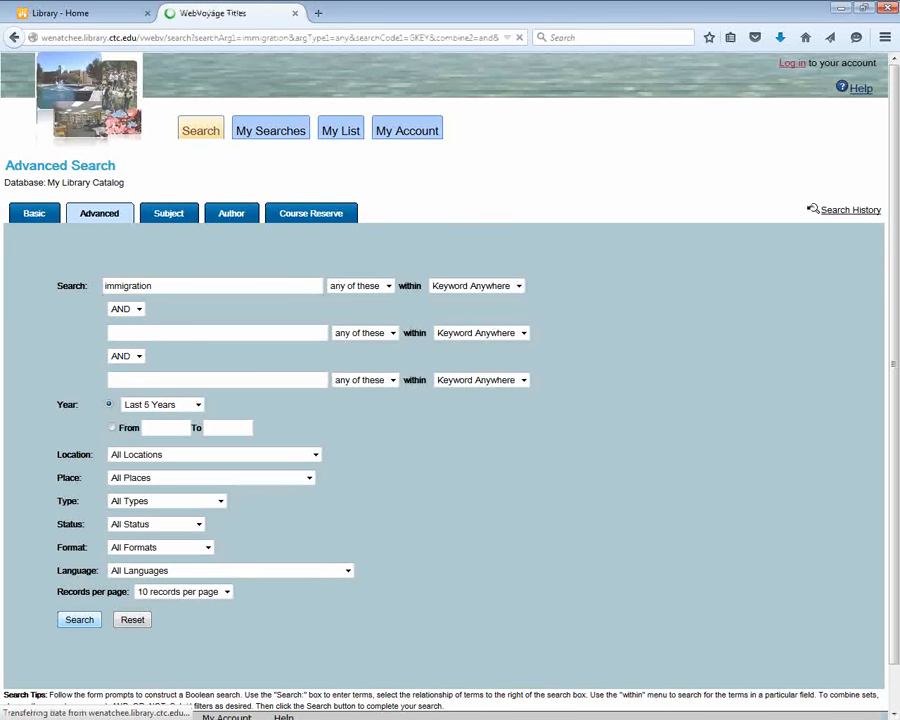
click(78, 620)
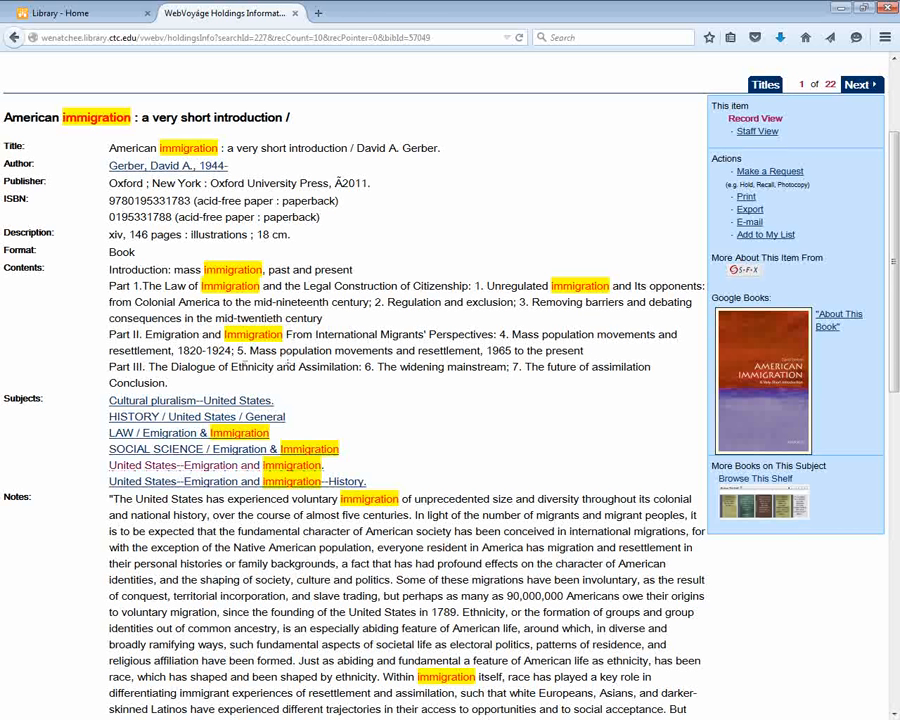
Scroll to Holdings Information showing call number 325.73 GERBER 2011
scroll(down, 3)
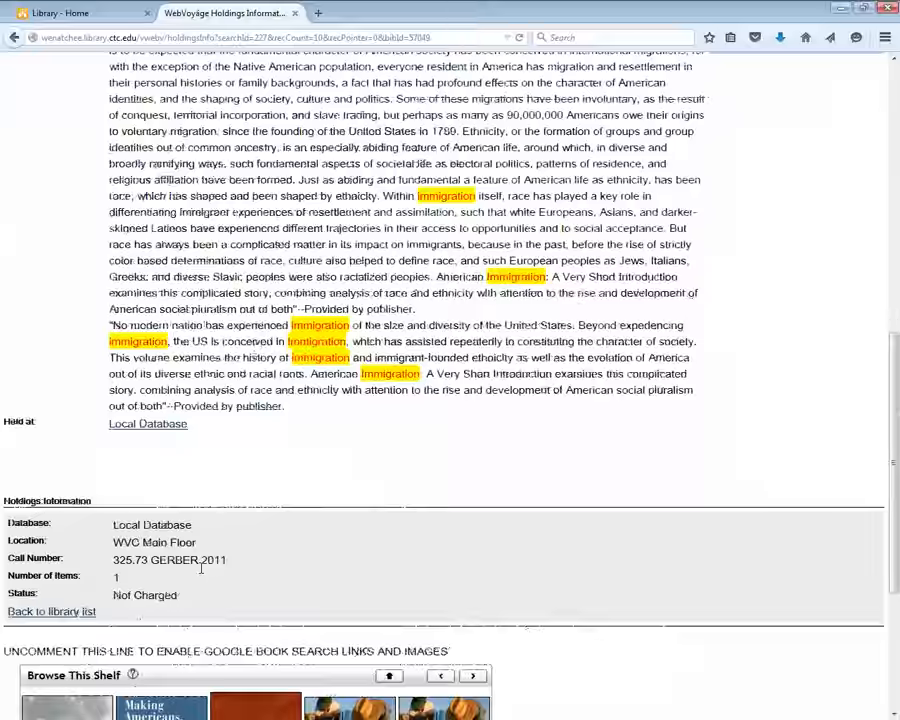